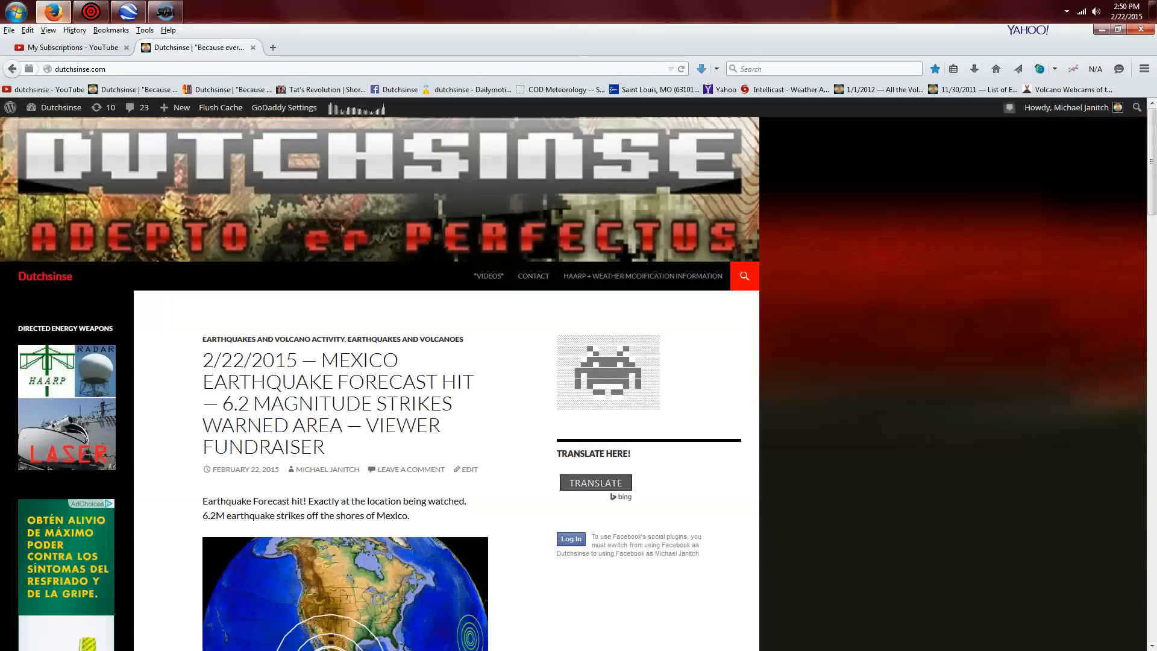
Scroll down past the globe image and video to the quoted February 19 forecast text.
{"action": "scroll", "scroll_direction": "down", "scroll_amount": 3}
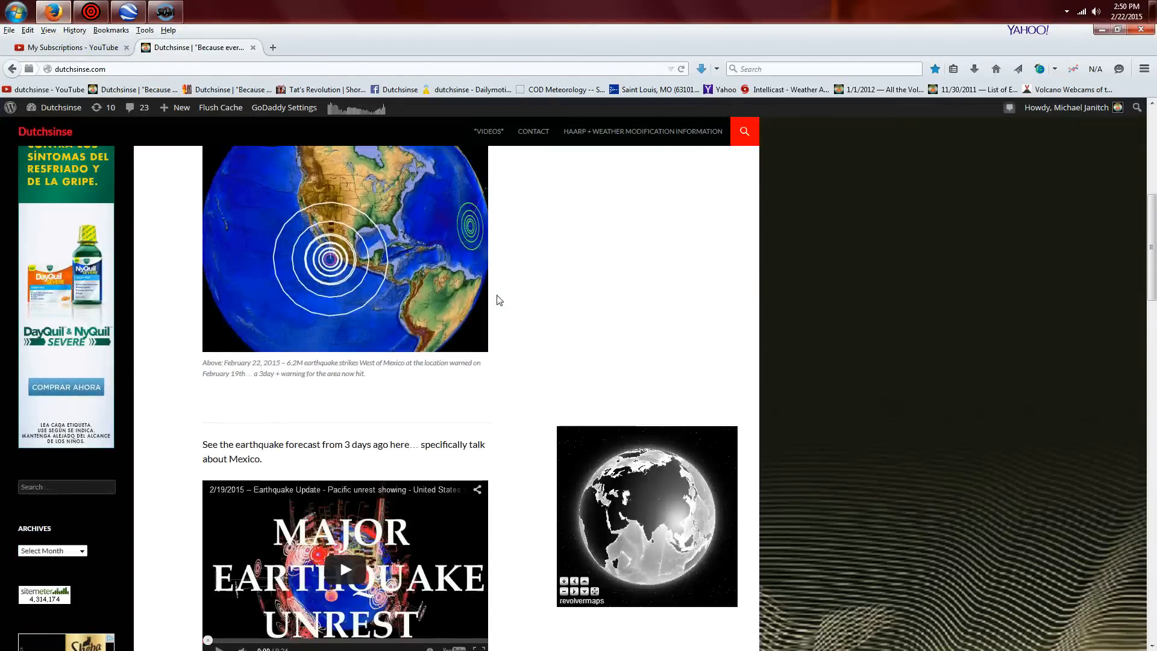
{"action": "scroll", "scroll_direction": "down", "scroll_amount": 3}
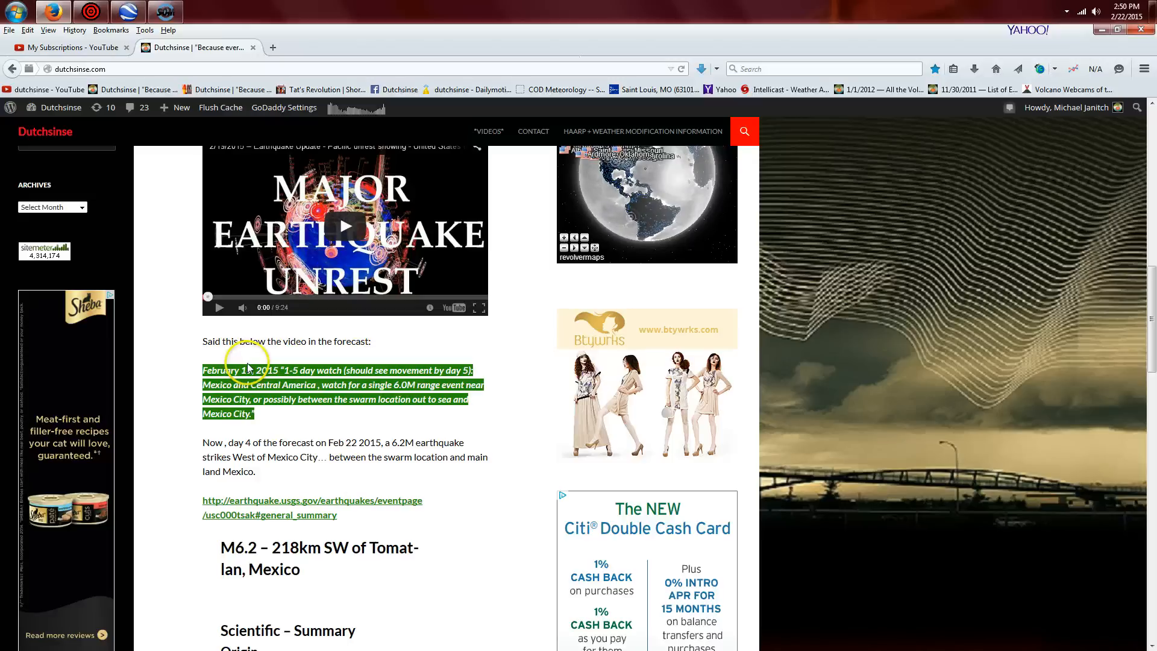
{"action": "left_click", "coordinate": [298, 370]}
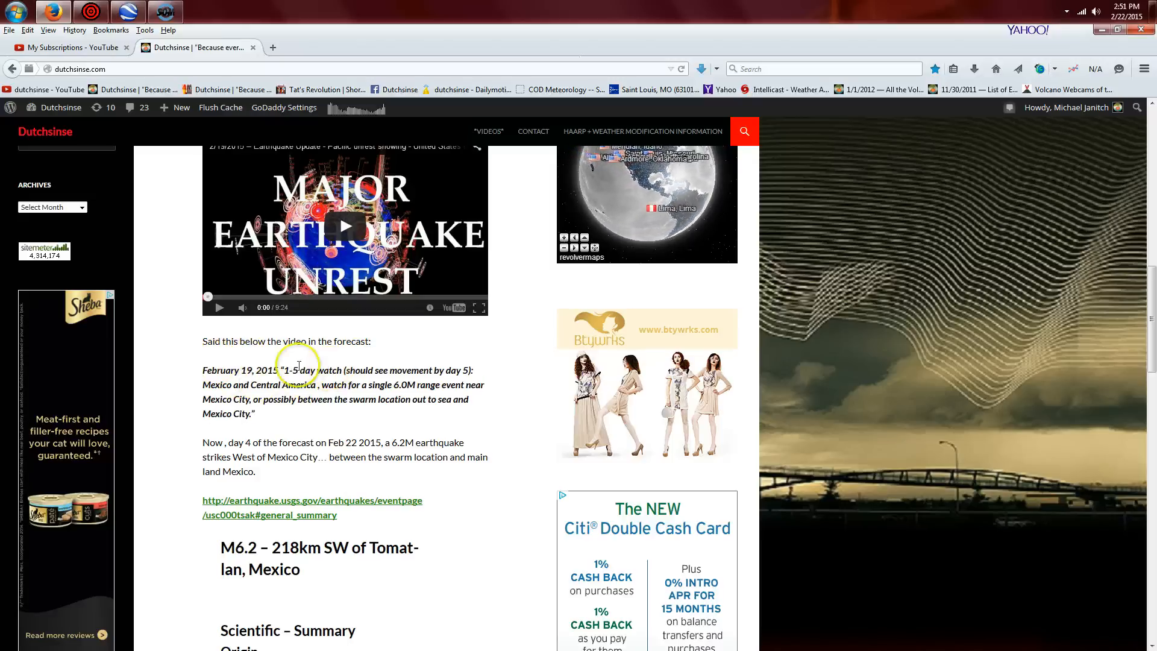
{"action": "double_click", "coordinate": [293, 370]}
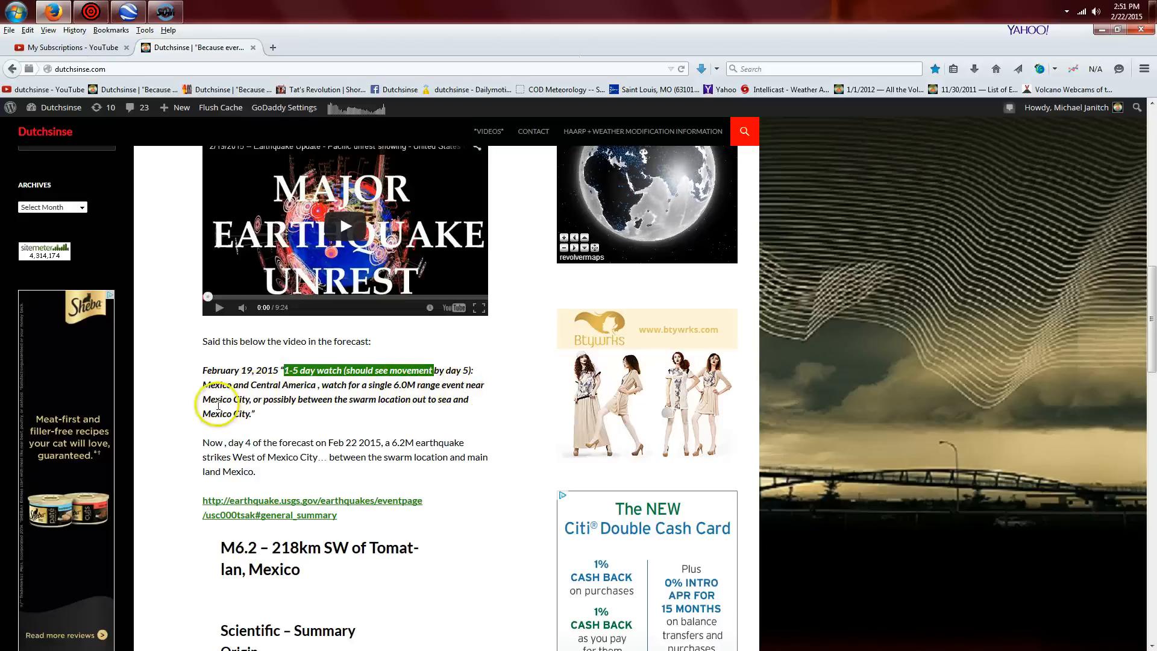
{"action": "mouse_move", "coordinate": [372, 398]}
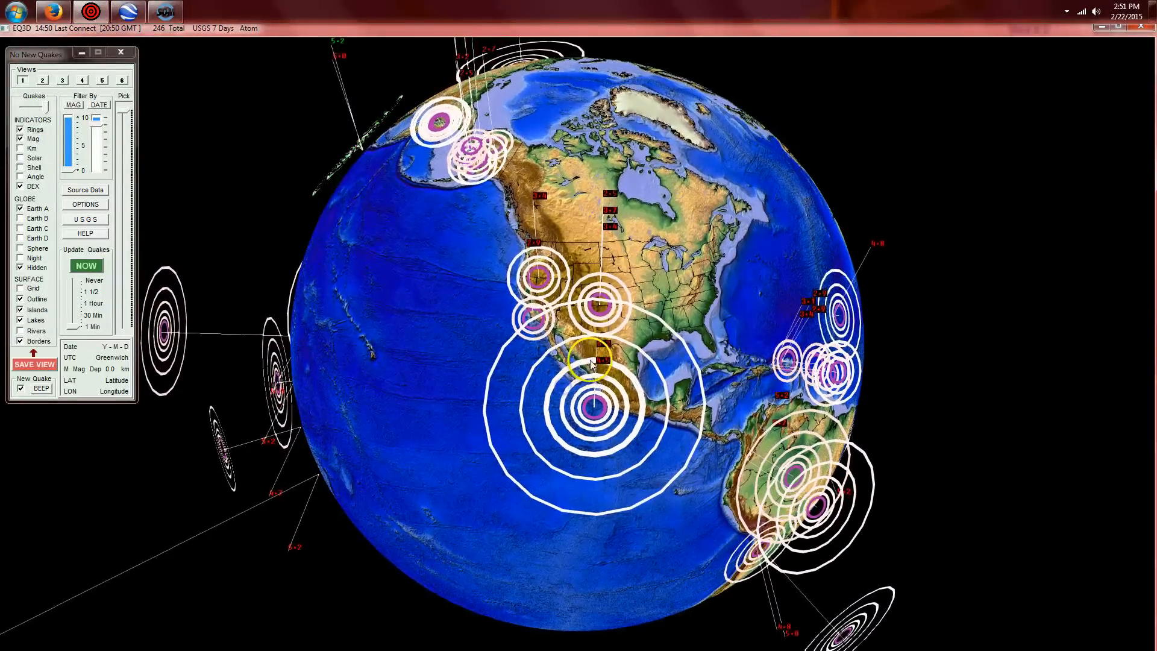
Reveal the M 6.3 western Mexico quake's details, then load many more recent quake rings.
{"action": "left_click", "coordinate": [598, 362]}
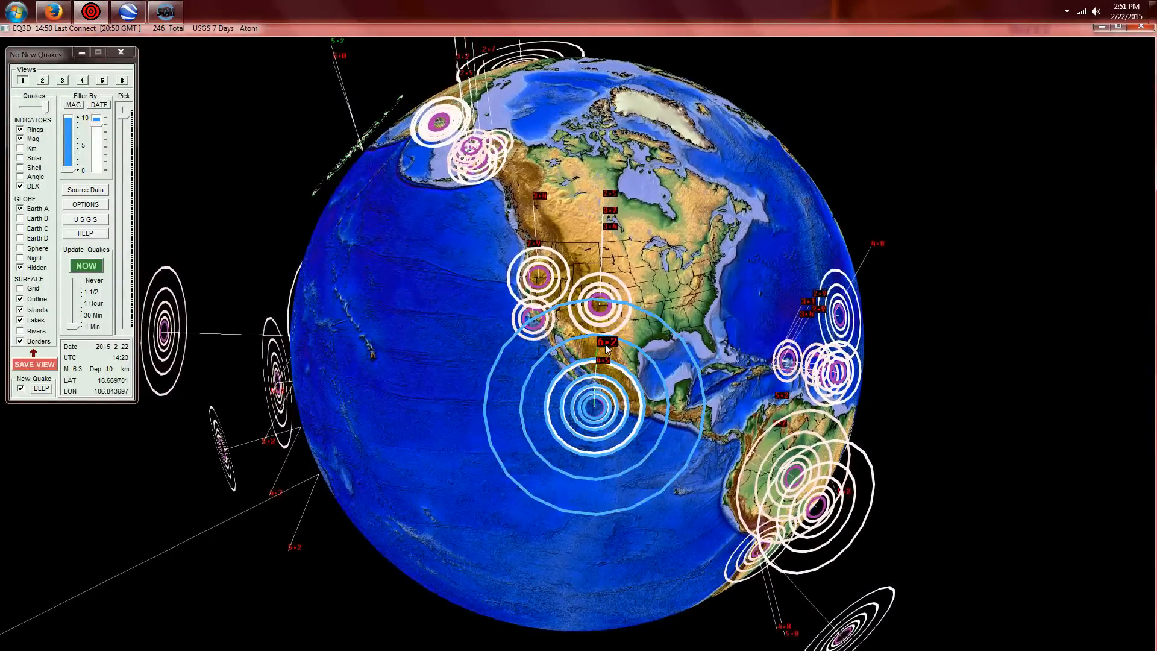
{"action": "left_click", "coordinate": [99, 105]}
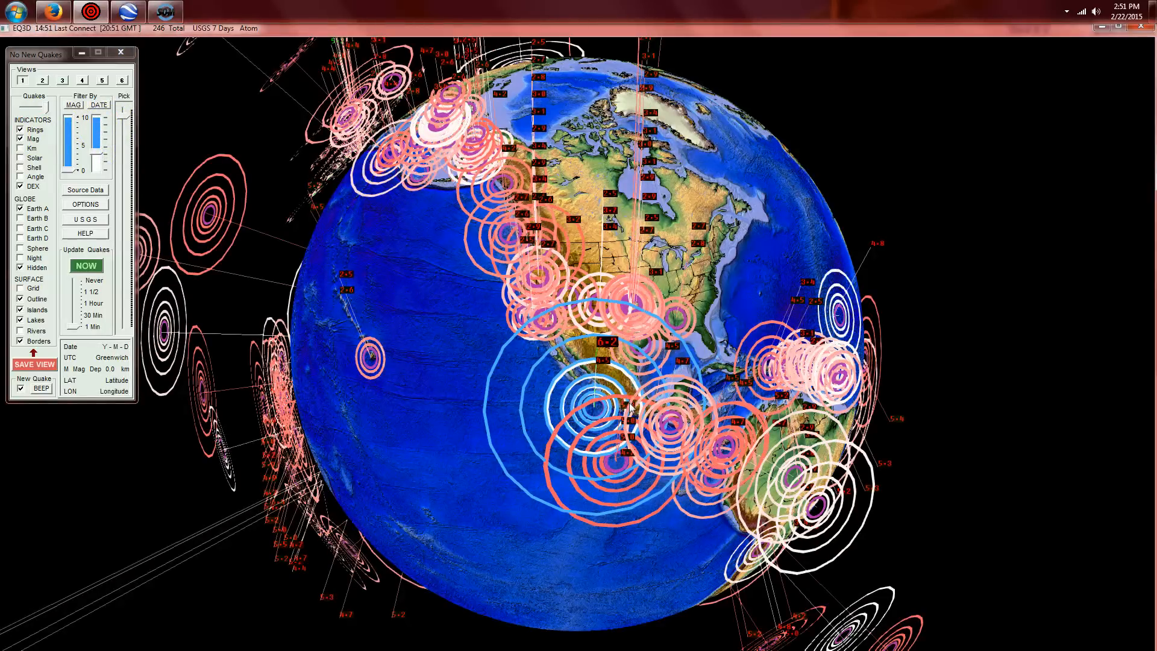
Recheck the Mexico M 6.3 quake, then show the shallow M 3.7 Feb 22 quake in southern Colorado.
{"action": "left_click", "coordinate": [615, 383]}
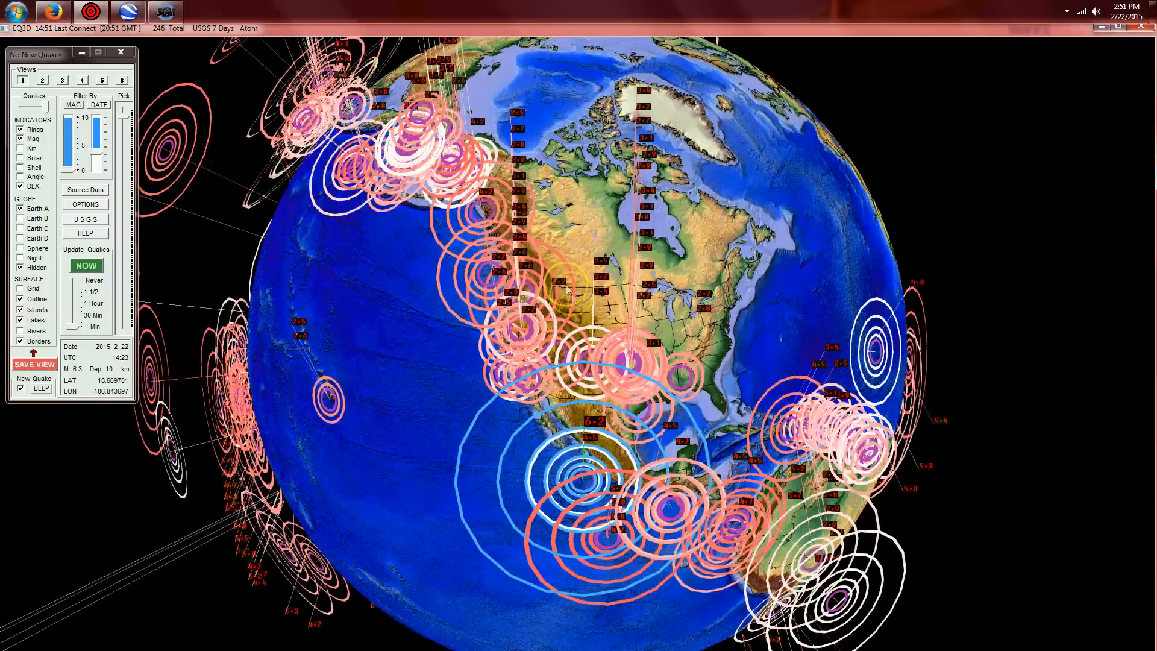
{"action": "left_click", "coordinate": [602, 262]}
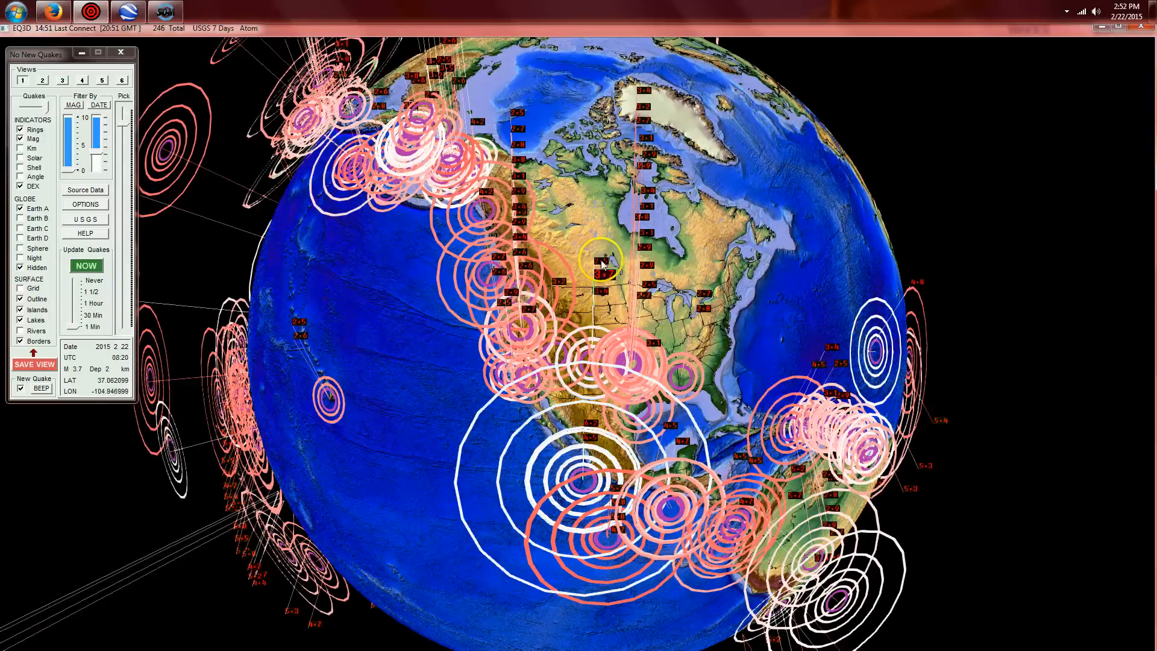